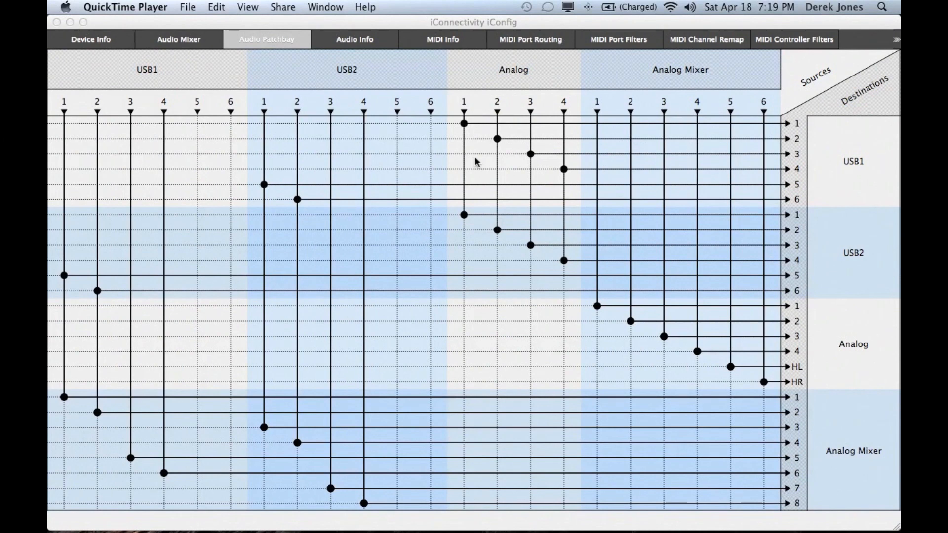
mouse_move(440, 101)
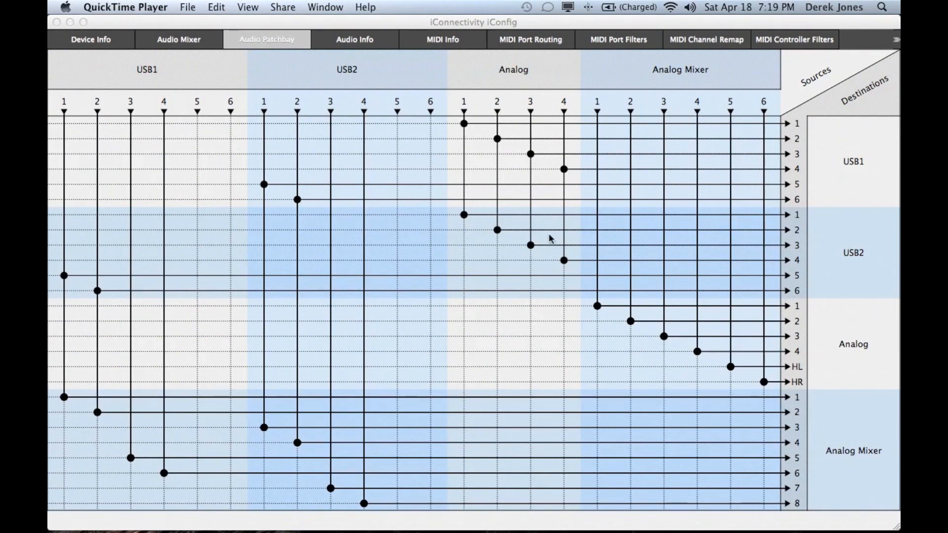
mouse_move(448, 137)
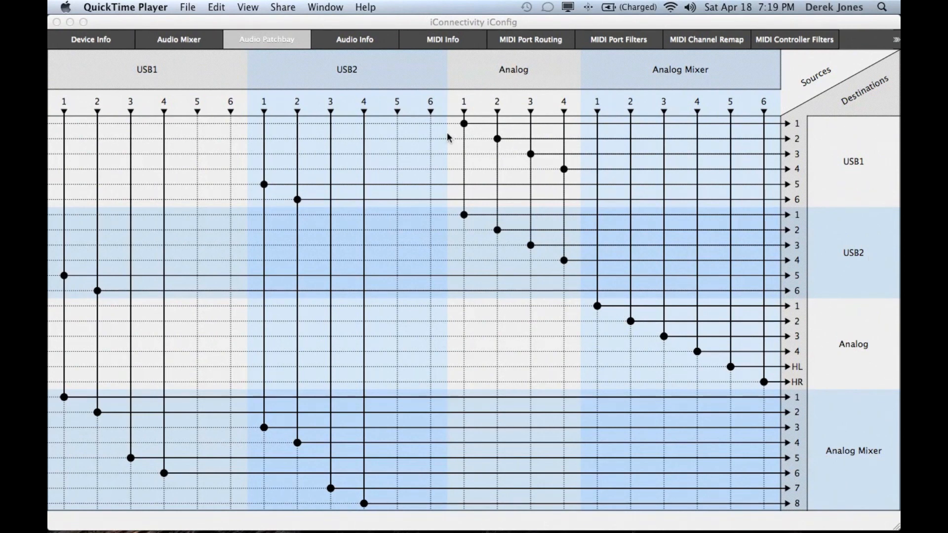
mouse_move(464, 133)
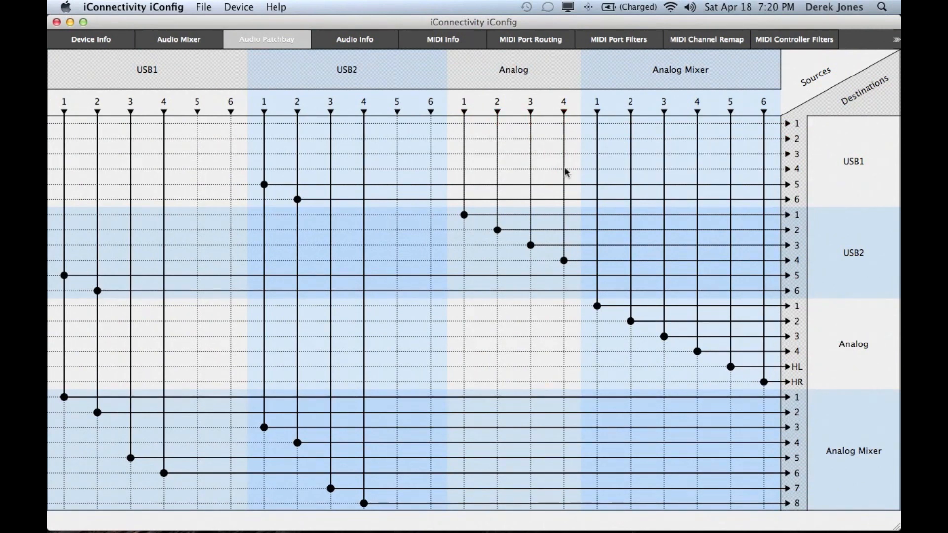
mouse_move(264, 127)
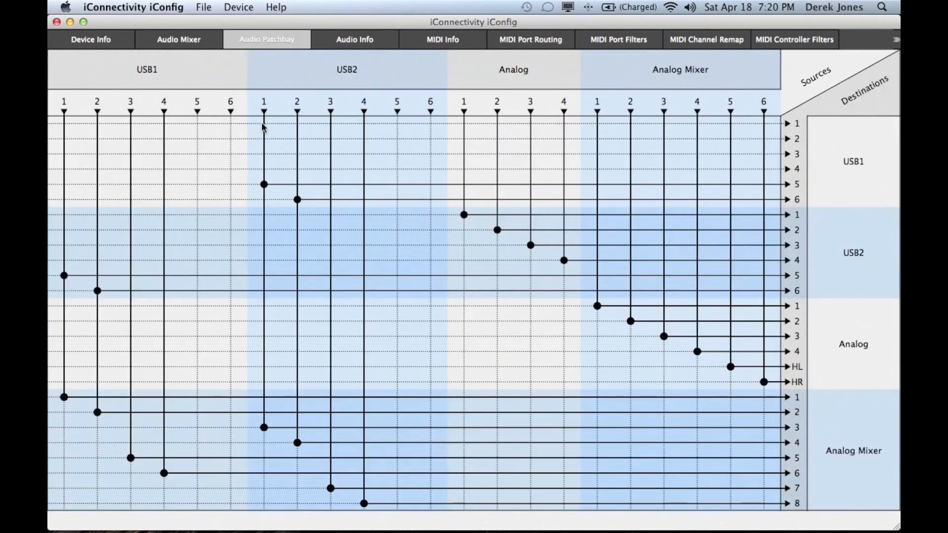
- Route USB2 sources 1–6 one-to-one onto USB1 destinations 1–6 in the Audio Patchbay
left_click(264, 127)
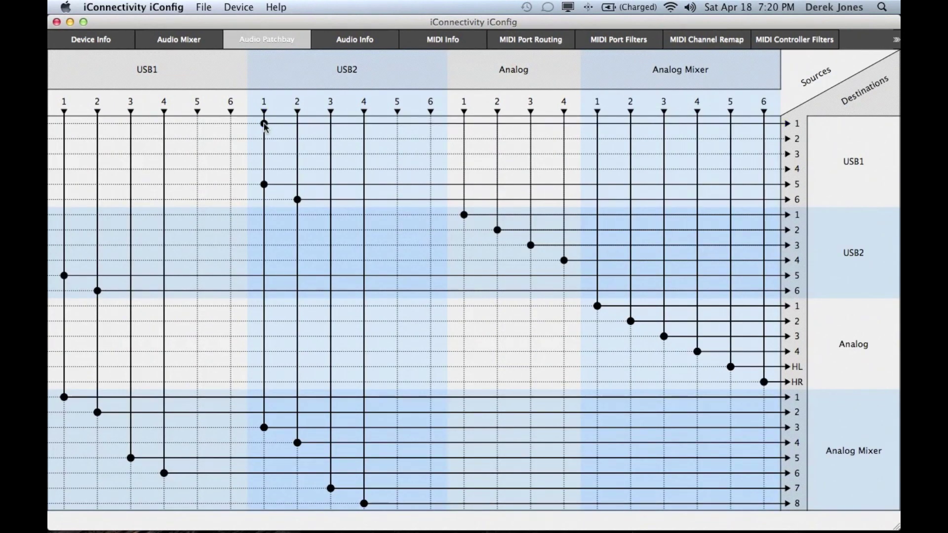
left_click(297, 138)
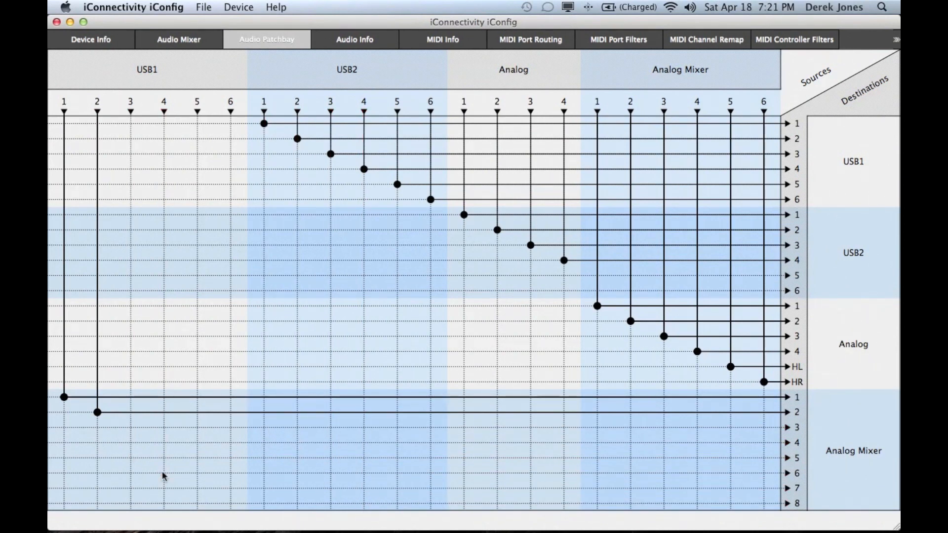
mouse_move(645, 421)
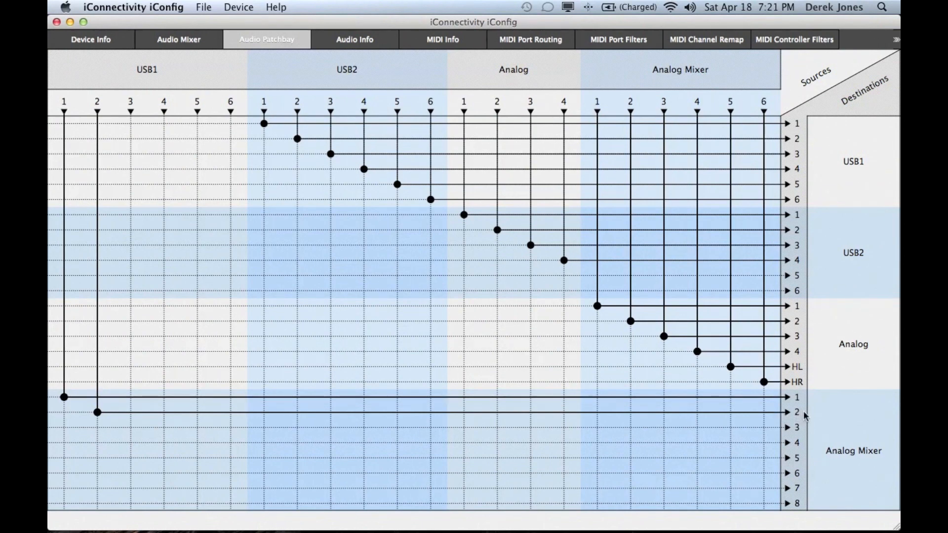
mouse_move(729, 379)
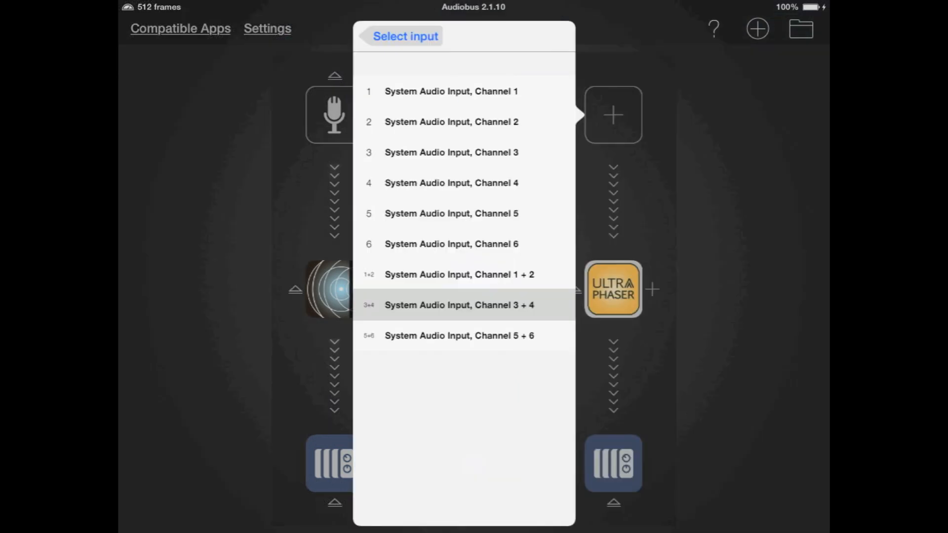
- Choose System Audio Input, Channel 3 + 4 as the Audiobus input slot source
left_click(457, 305)
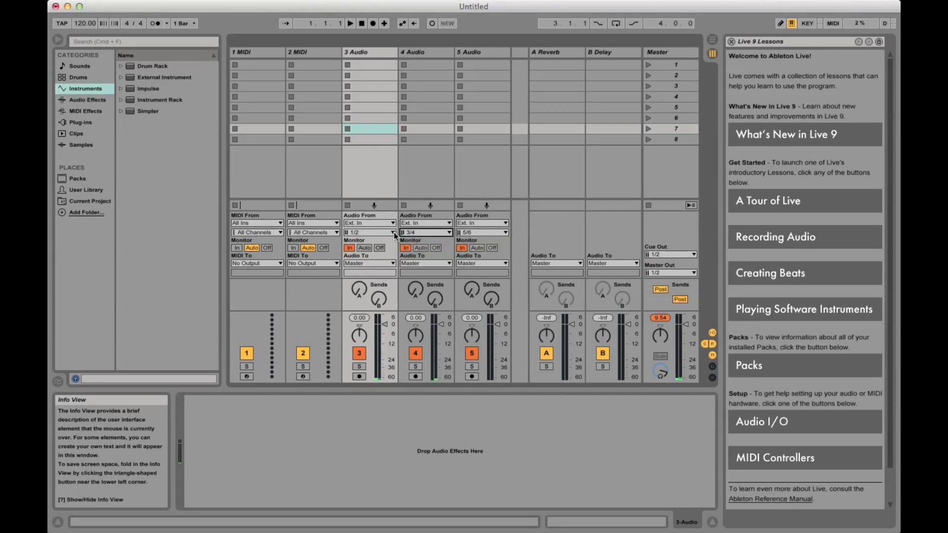
- Confirm track 3 records from Ext. In 1/2 and track 5 from 5/6
left_click(391, 232)
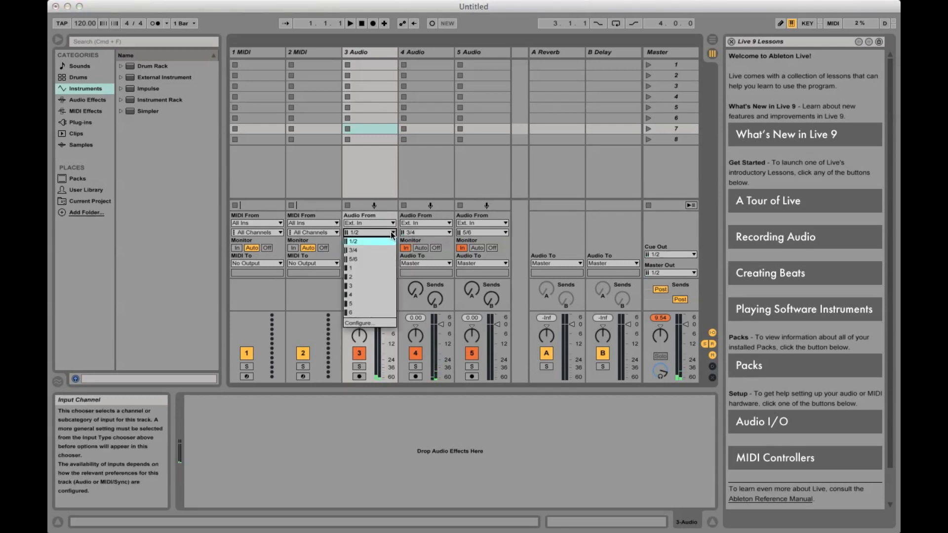
left_click(354, 241)
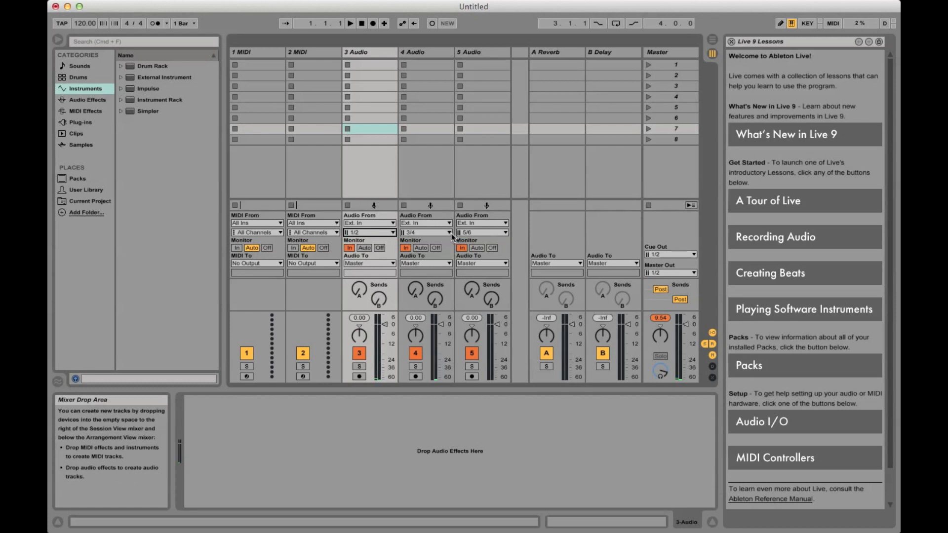
left_click(446, 232)
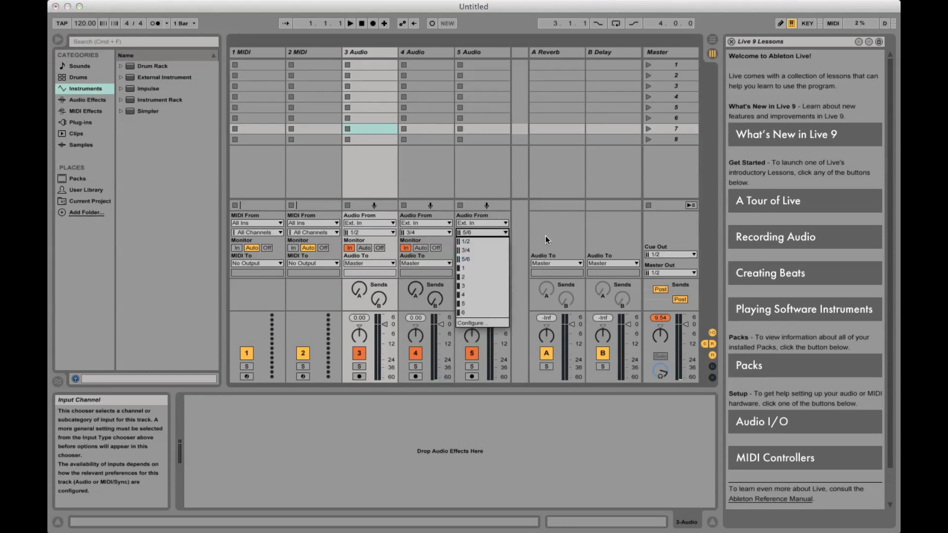
left_click(464, 259)
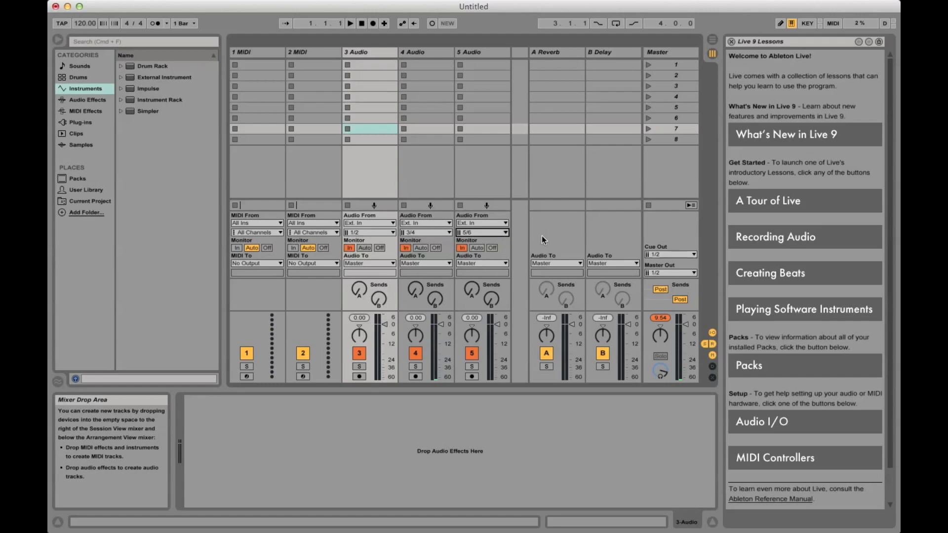